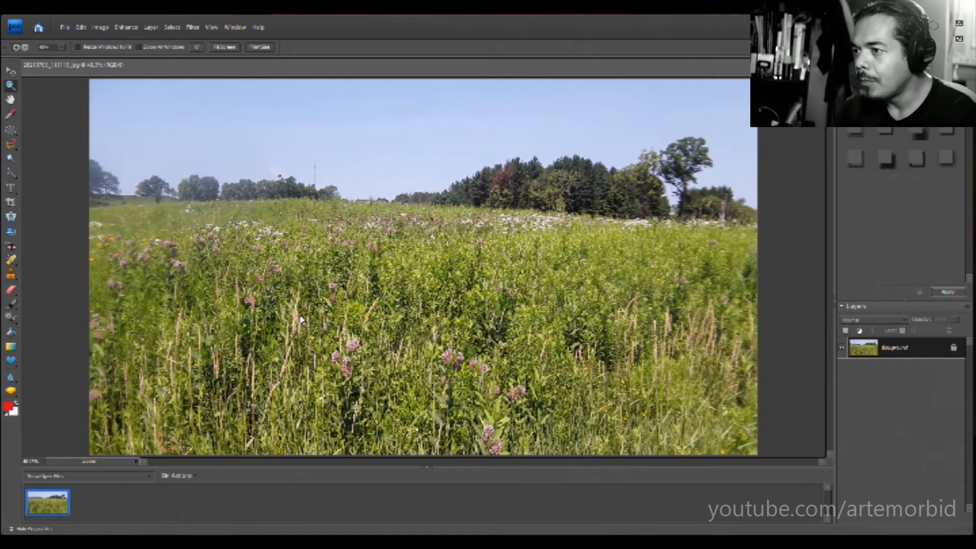
{"action": "mouse_move", "coordinate": [53, 108]}
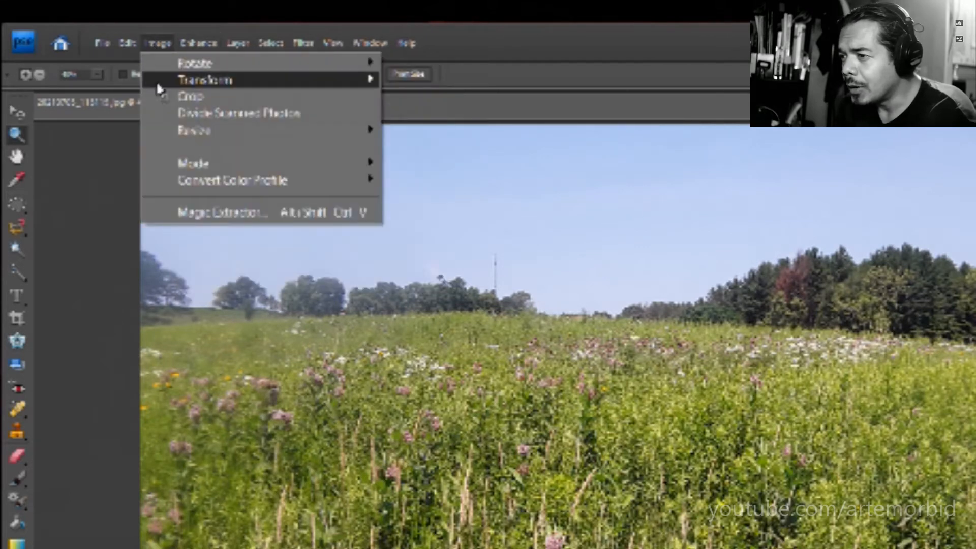
{"action": "mouse_move", "coordinate": [288, 131]}
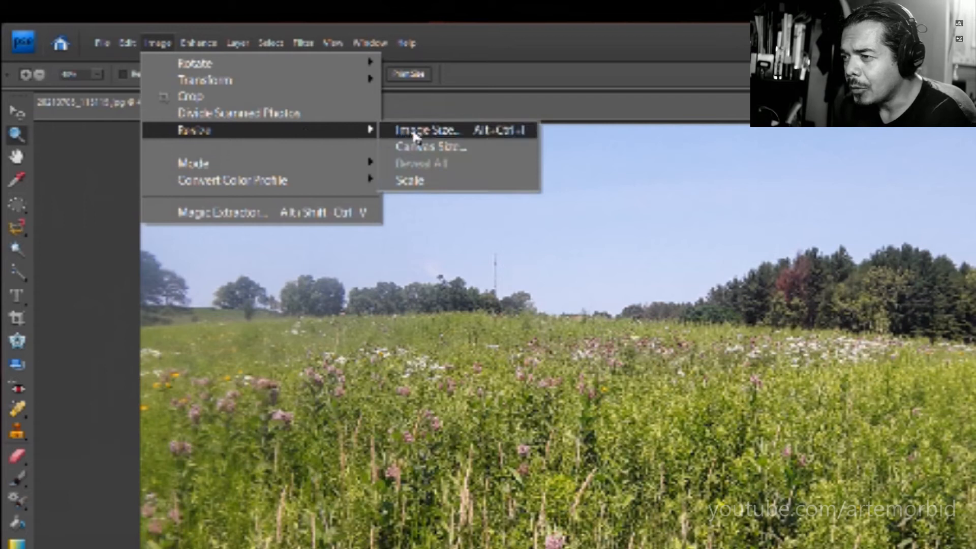
Step: Bring up the Image Size dialog for the meadow photo via Image > Resize
{"action": "left_click", "coordinate": [421, 131]}
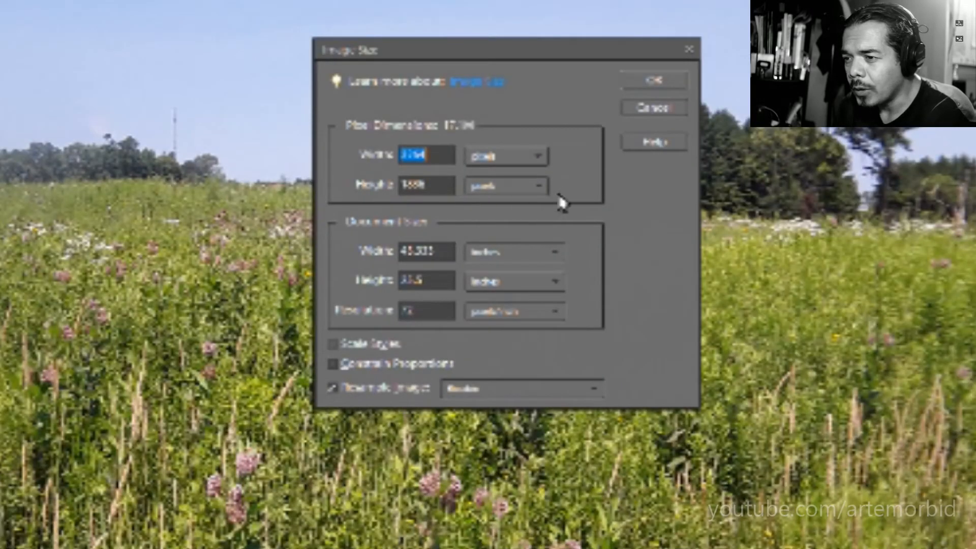
{"action": "mouse_move", "coordinate": [561, 203]}
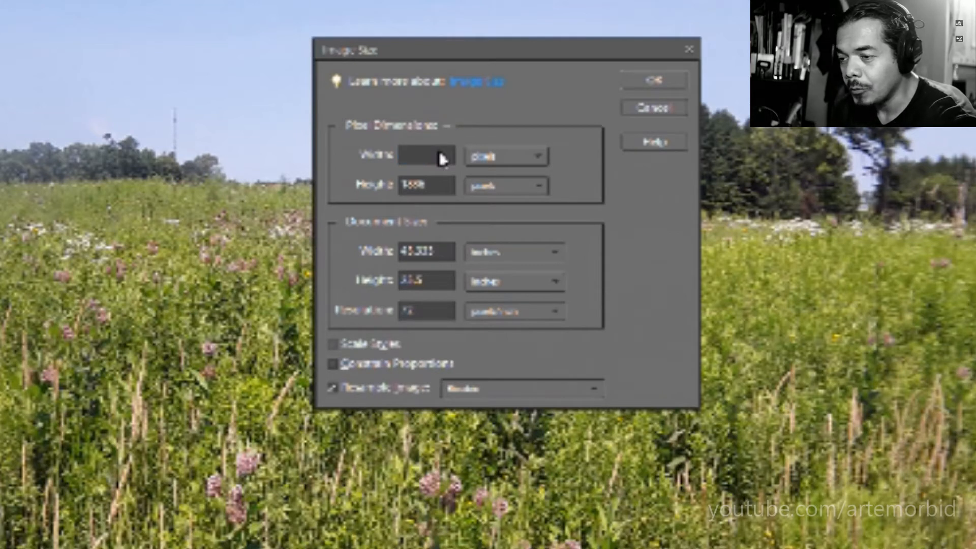
Step: Enter 45 as the new pixel width with Constrain Proportions off, leaving height unchanged
{"action": "type", "text": "45"}
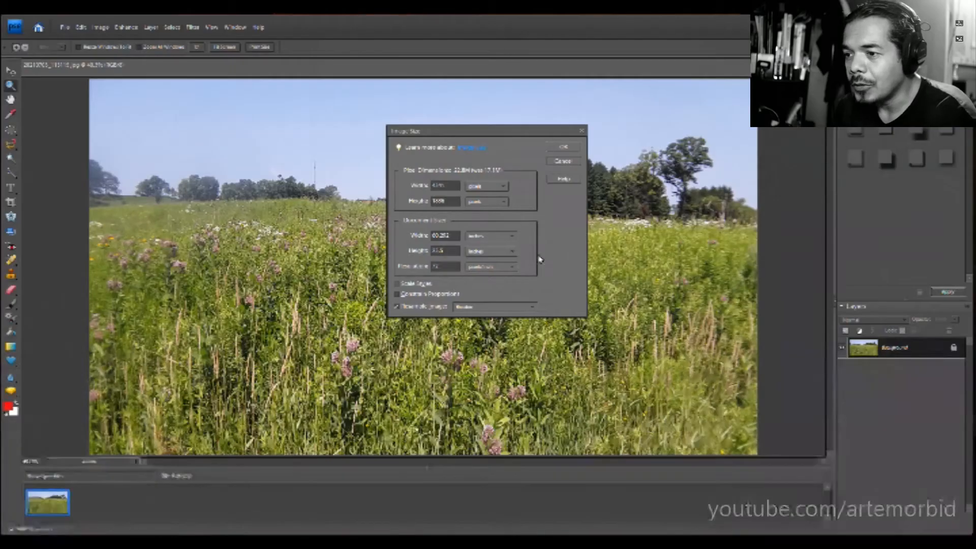
Step: Confirm the Image Size dialog so the meadow photo stretches horizontally to the new width
{"action": "left_click", "coordinate": [565, 146]}
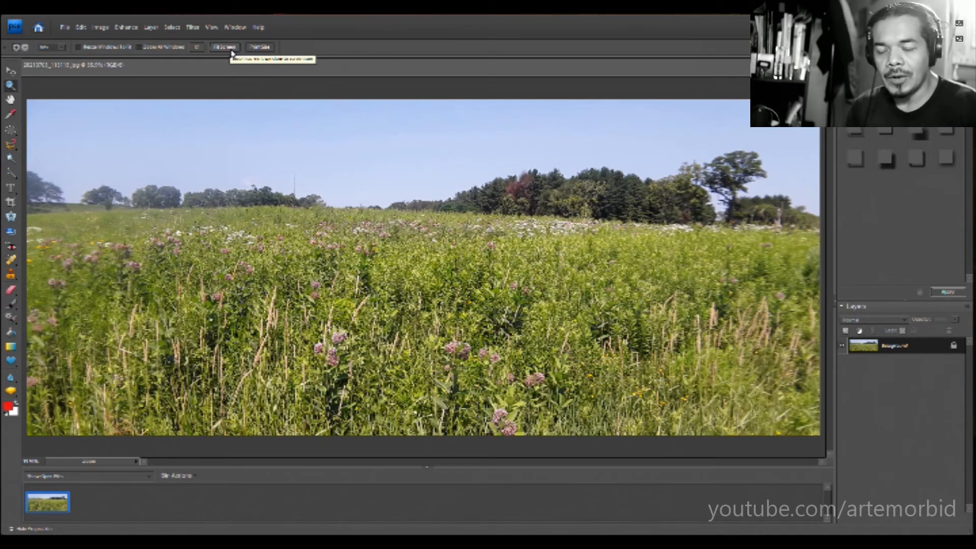
{"action": "mouse_move", "coordinate": [232, 53]}
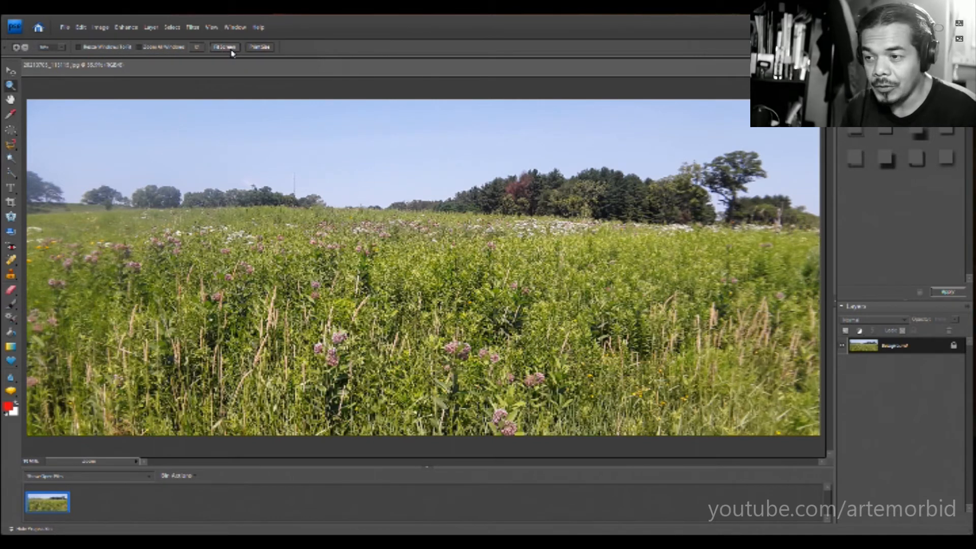